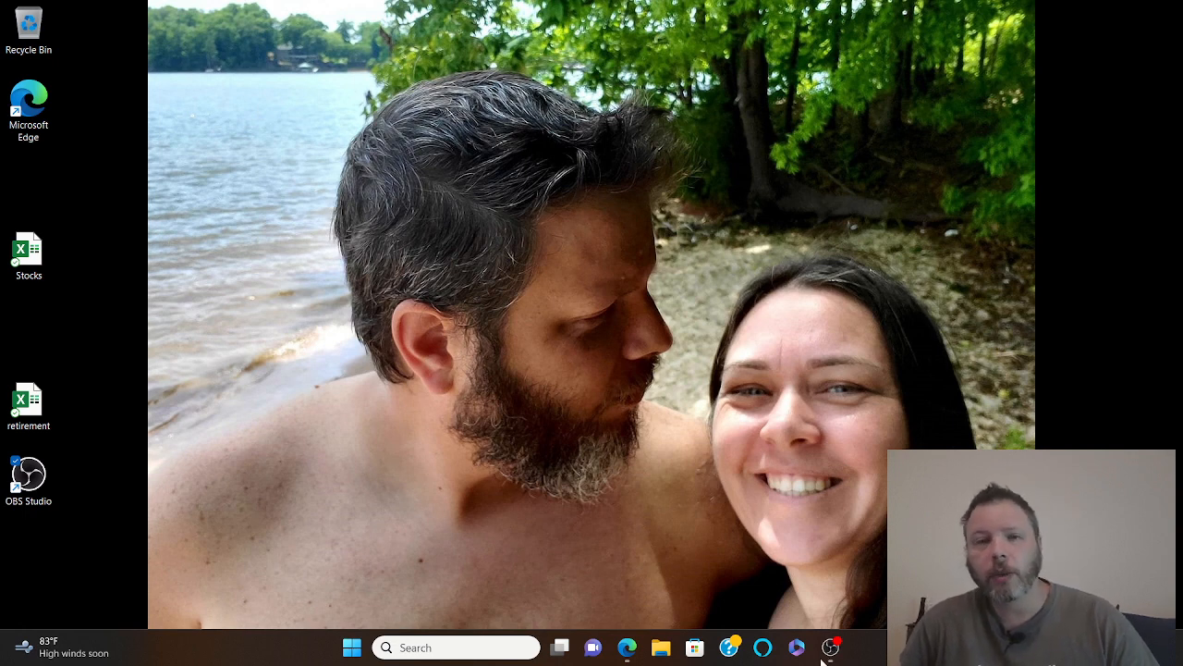
pyautogui.moveTo(632, 585)
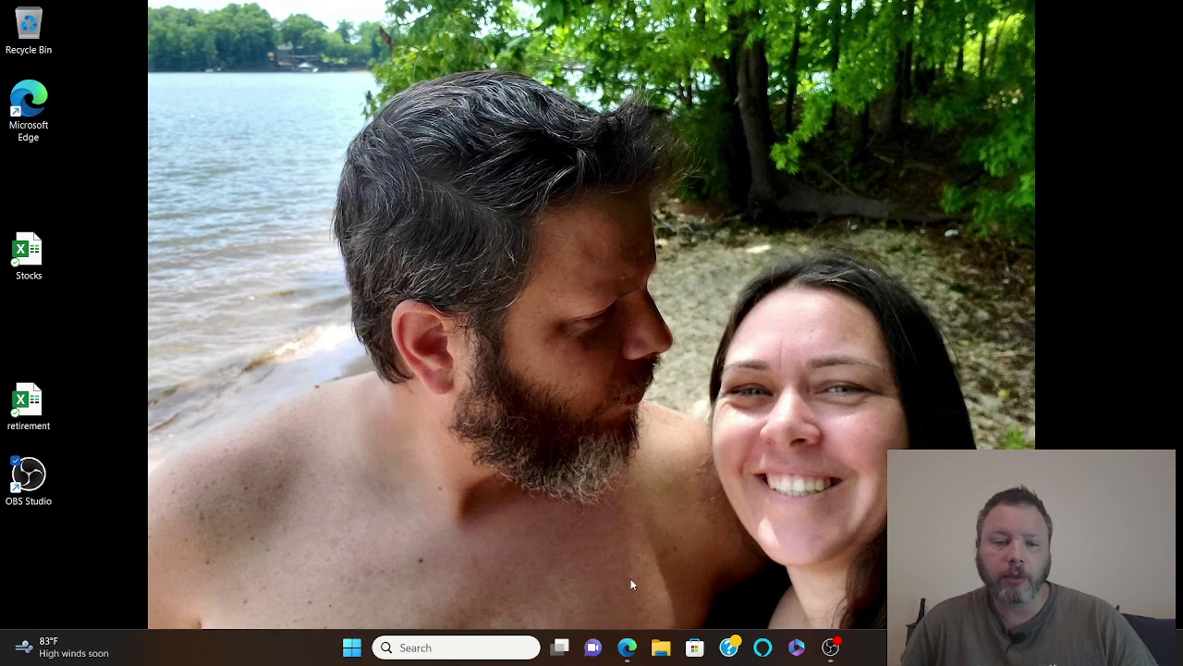
# Restore the Edge window showing Amazon results for Kraft macaroni and cheese.
pyautogui.click(627, 647)
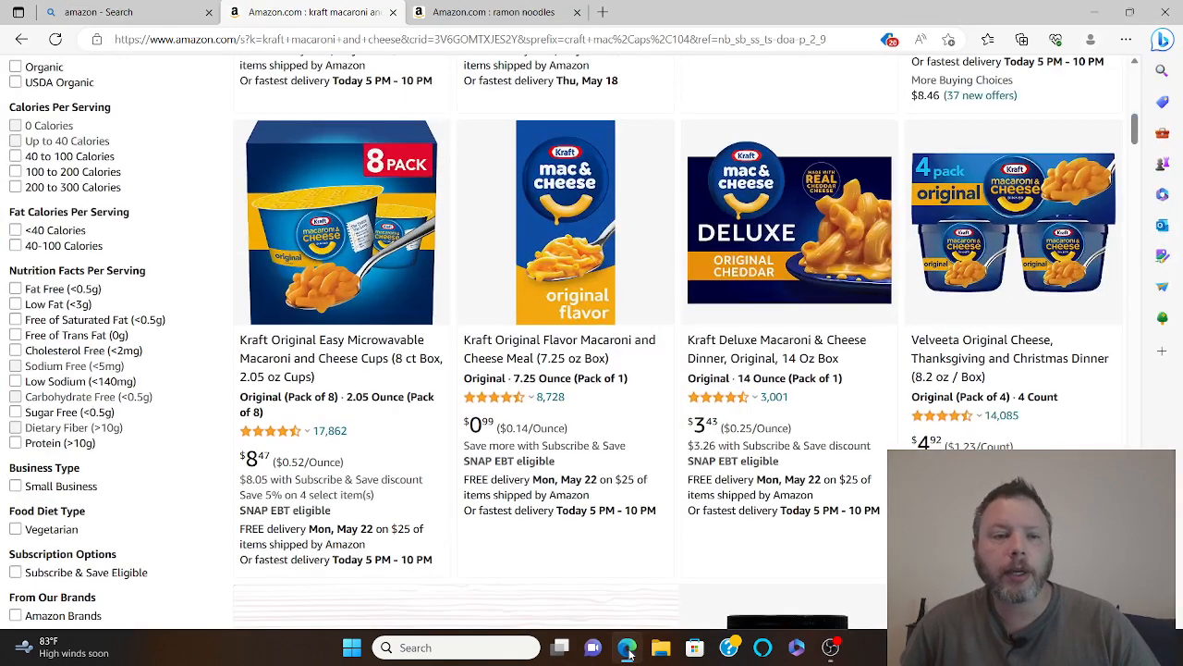
pyautogui.moveTo(453, 465)
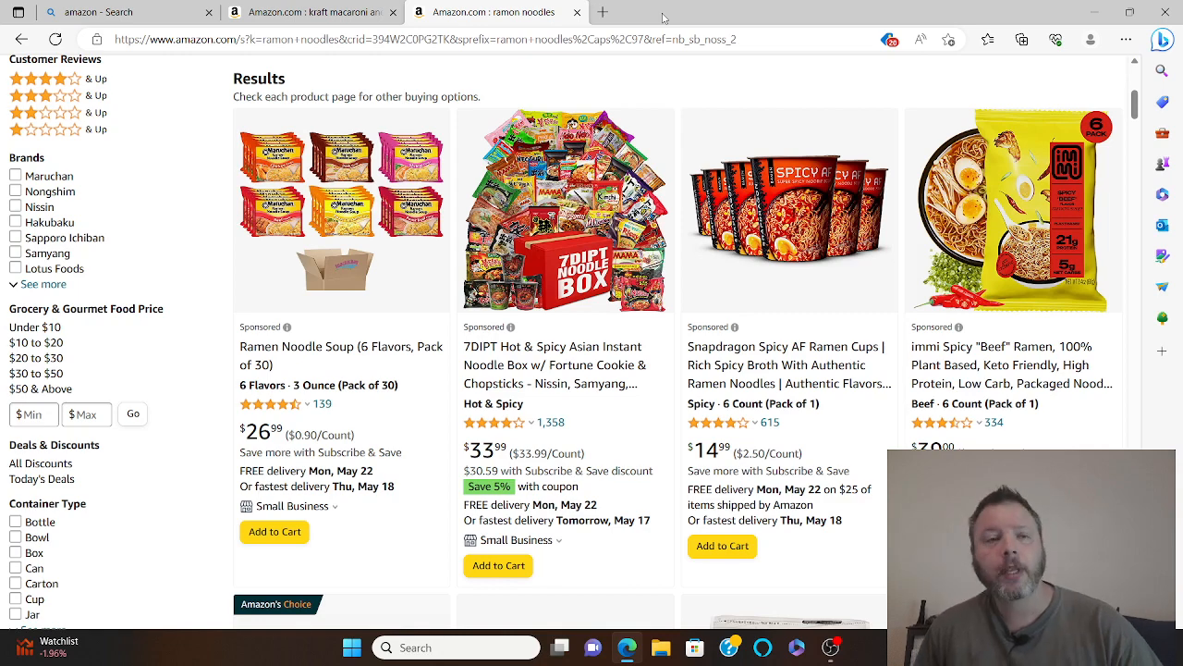
pyautogui.moveTo(577, 11)
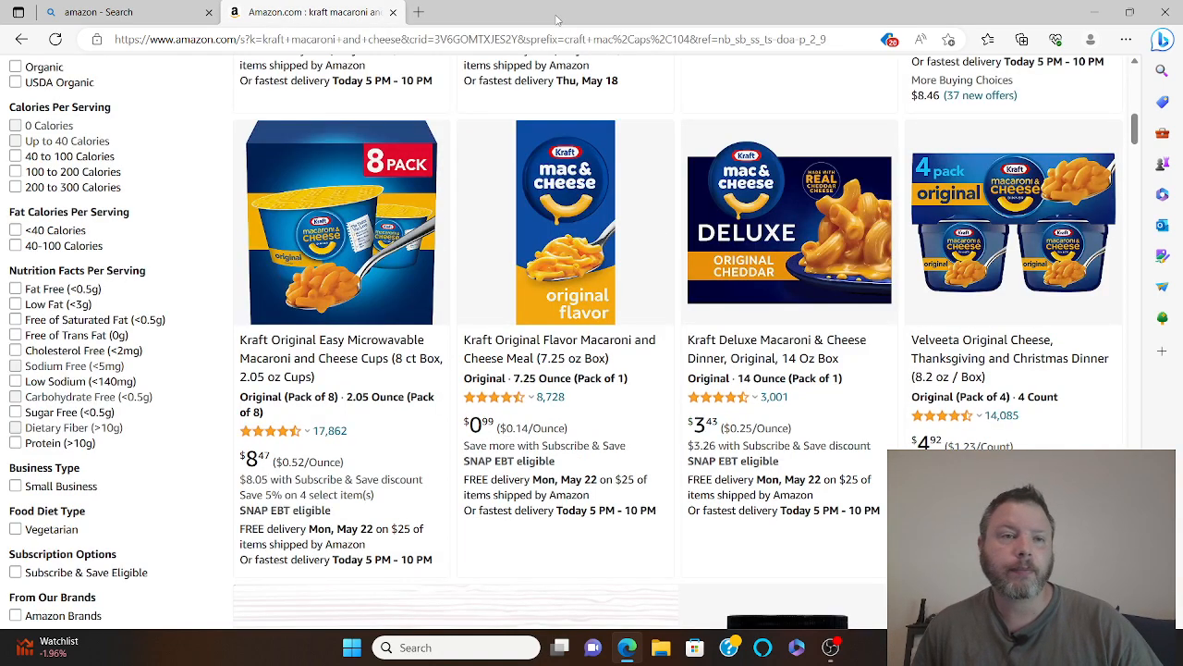
pyautogui.moveTo(400, 11)
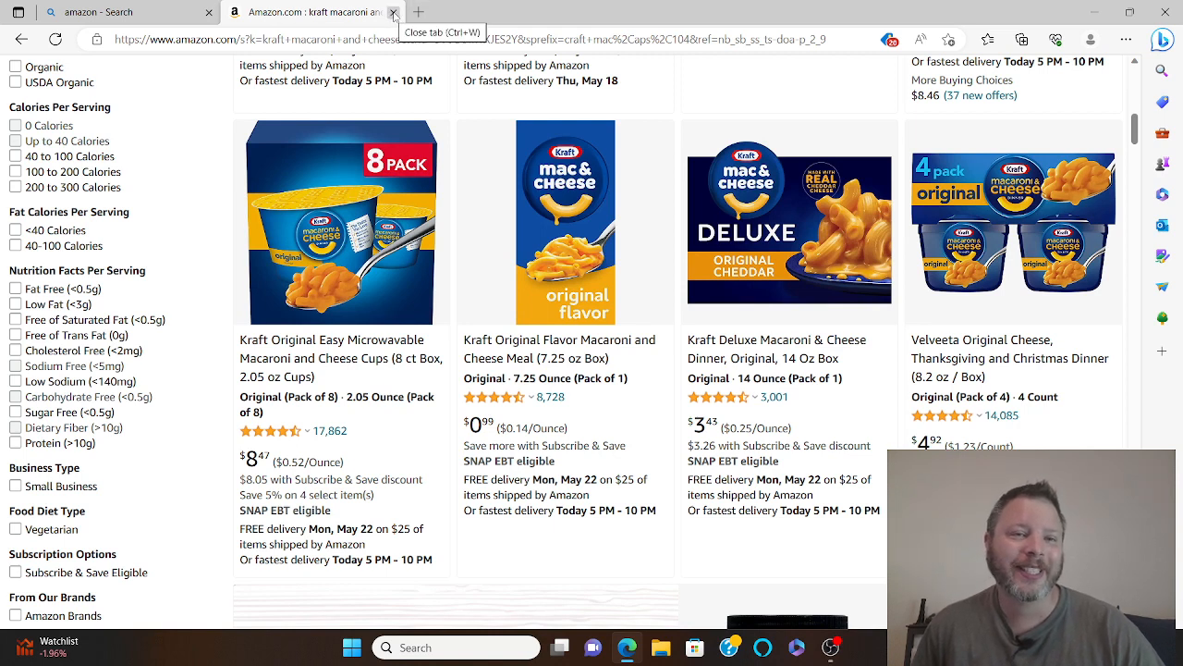